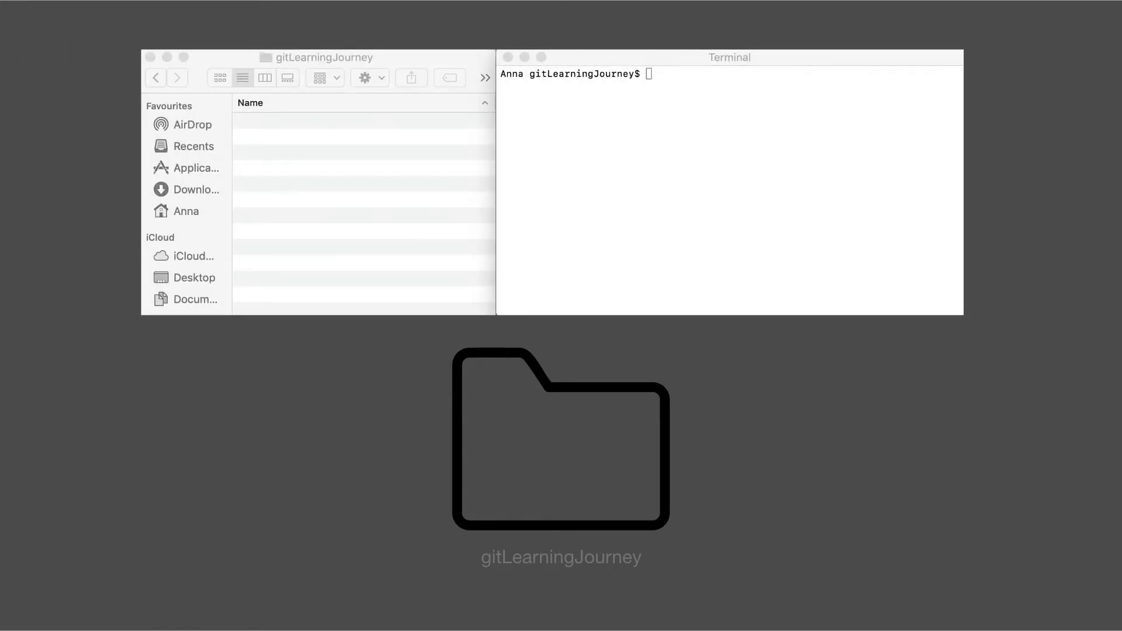
pyautogui.moveTo(407, 119)
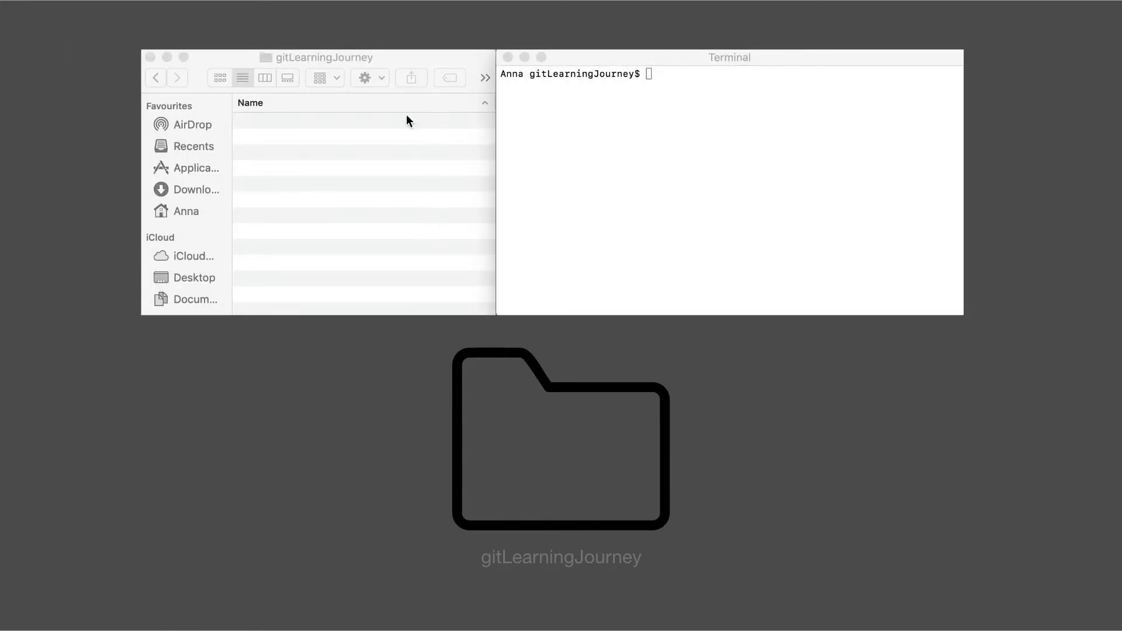
pyautogui.moveTo(511, 89)
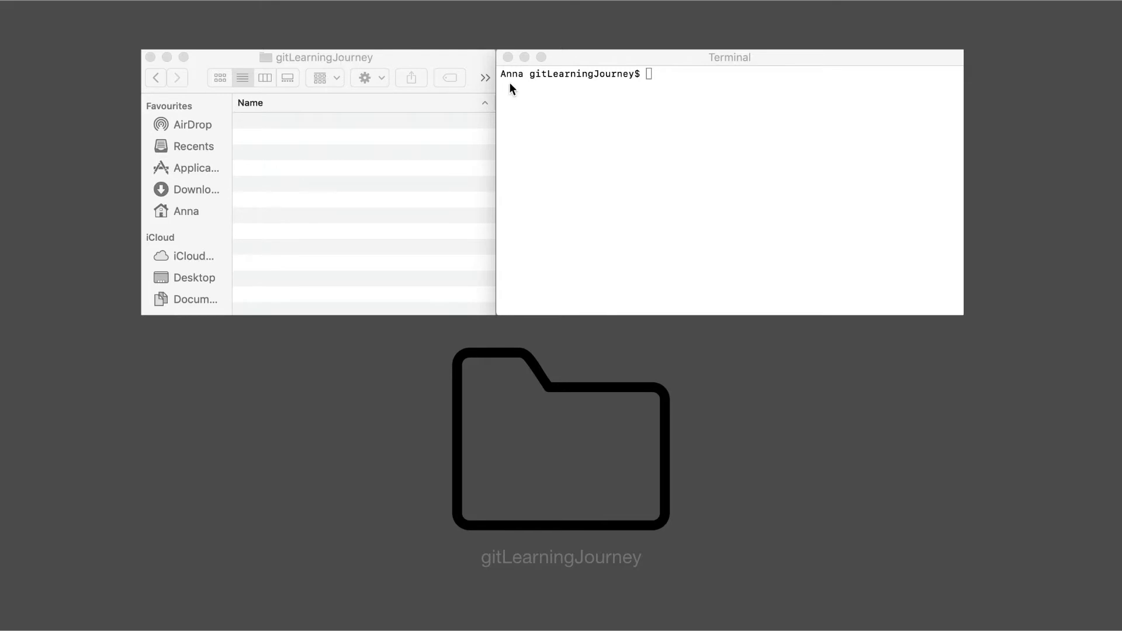
pyautogui.moveTo(597, 66)
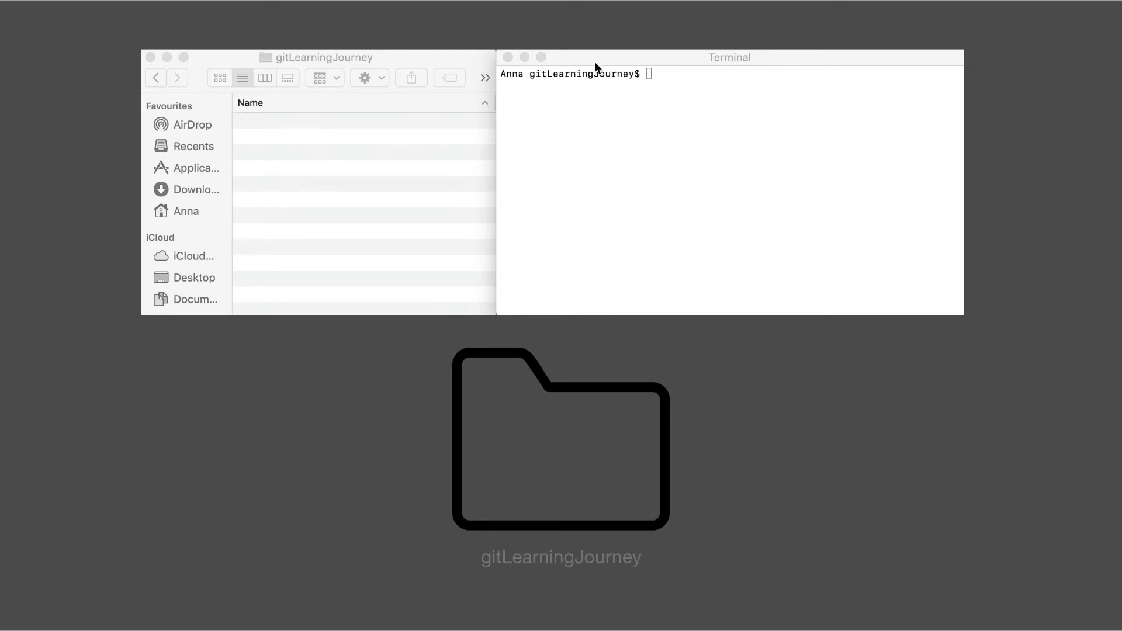
pyautogui.moveTo(431, 198)
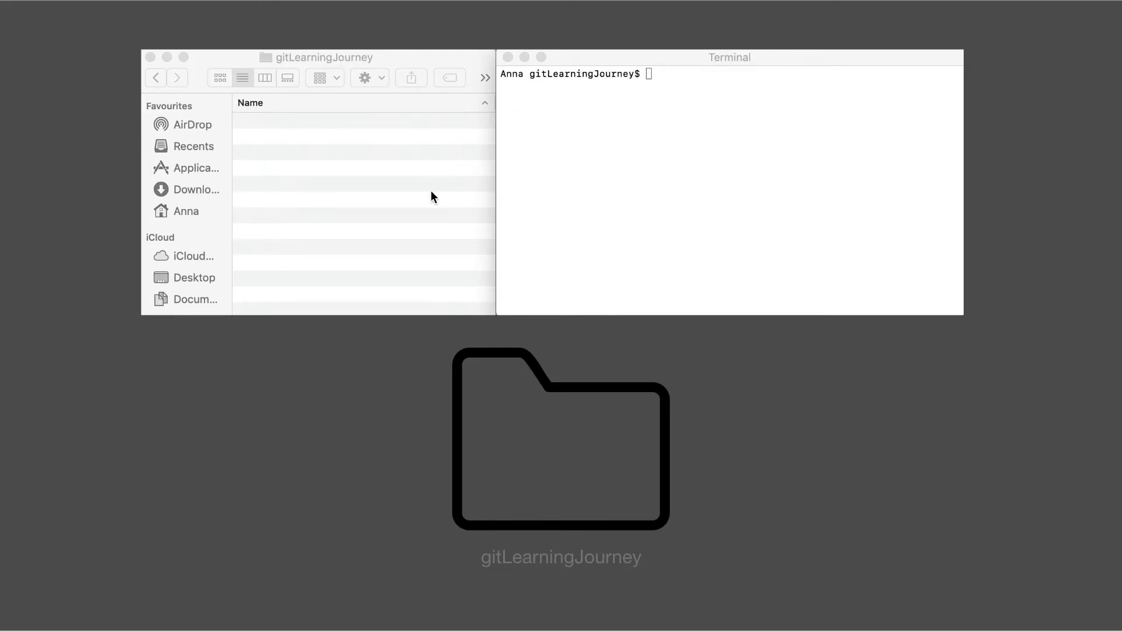
# - Reveal hidden files in Finder and run ls -a, showing only . and .
pyautogui.press('cmd')
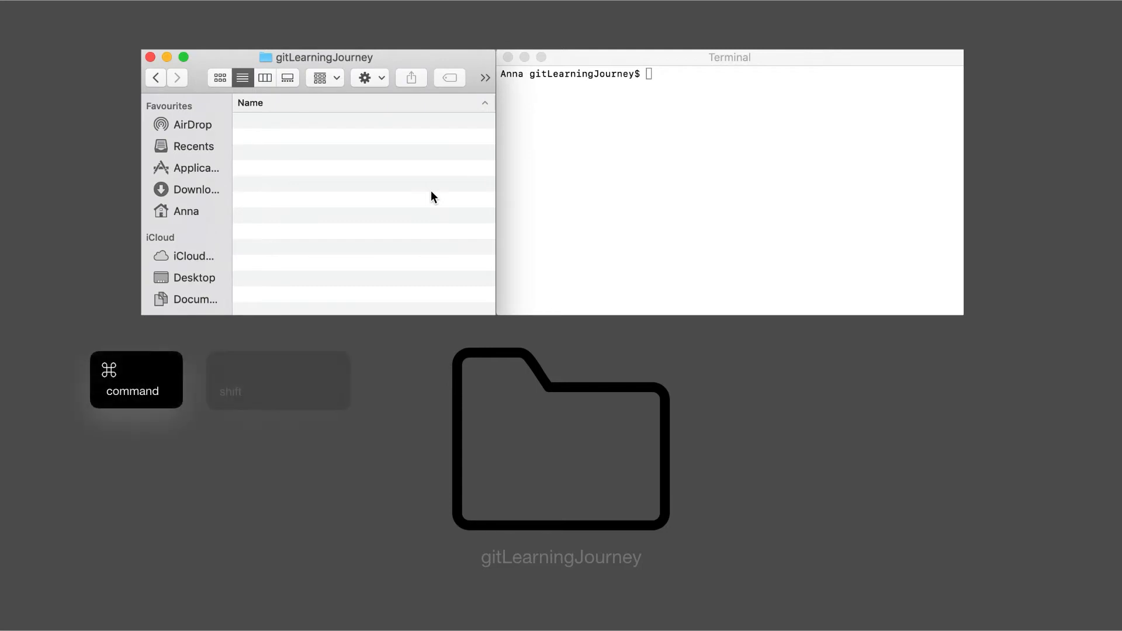
pyautogui.press('cmd+shift+.')
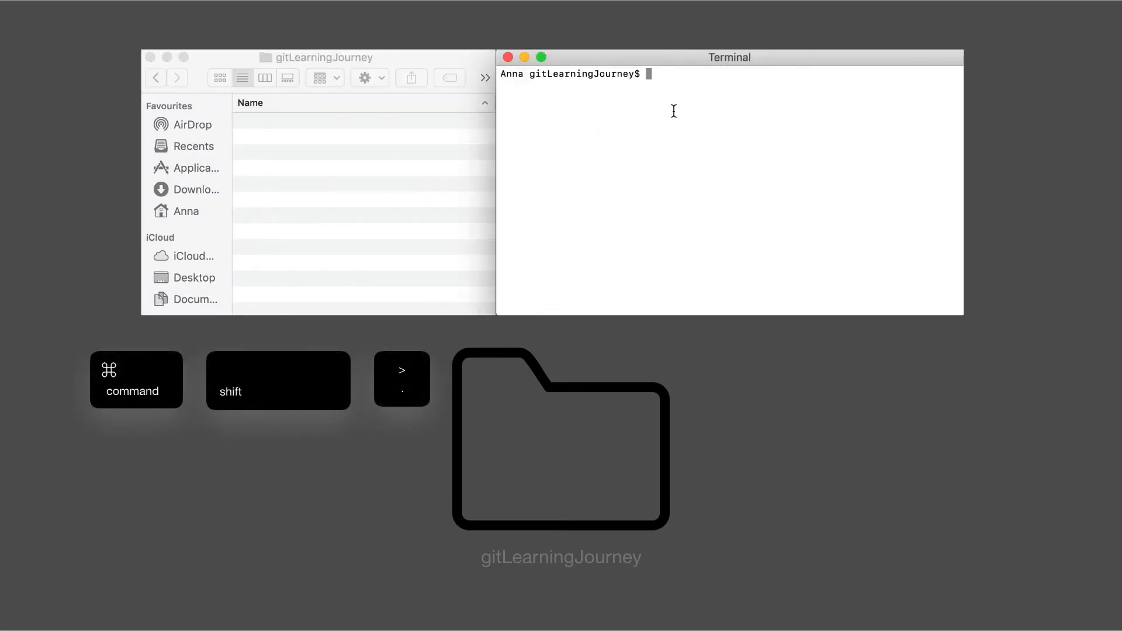
pyautogui.write('ls -a')
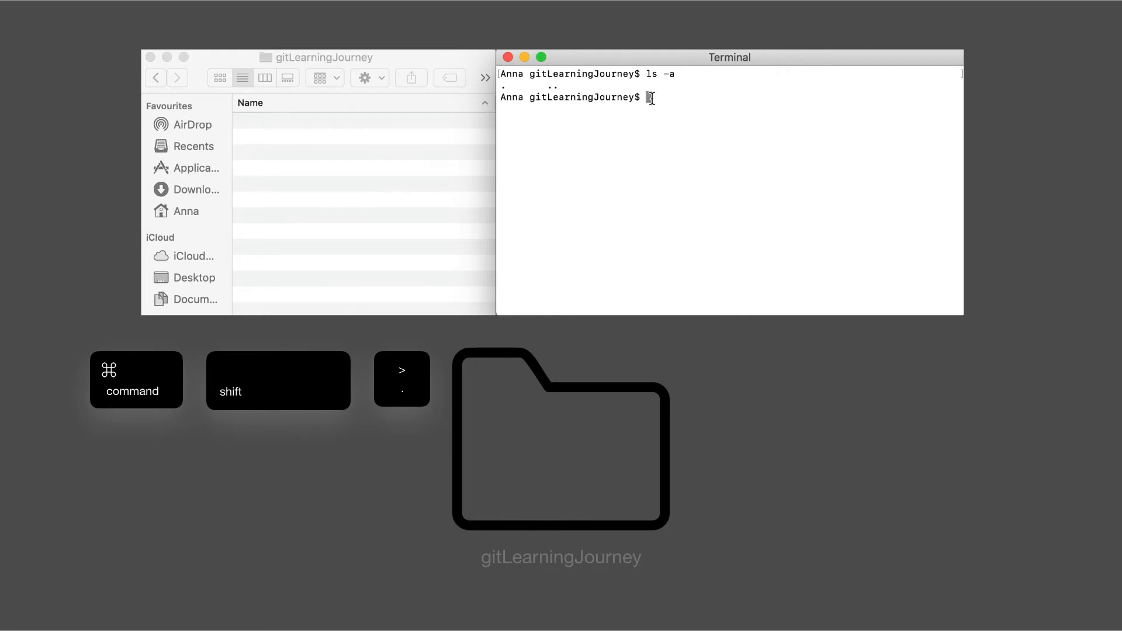
# - Run git init inside gitLearningJourney to create the hidden .git folder
pyautogui.write('git')
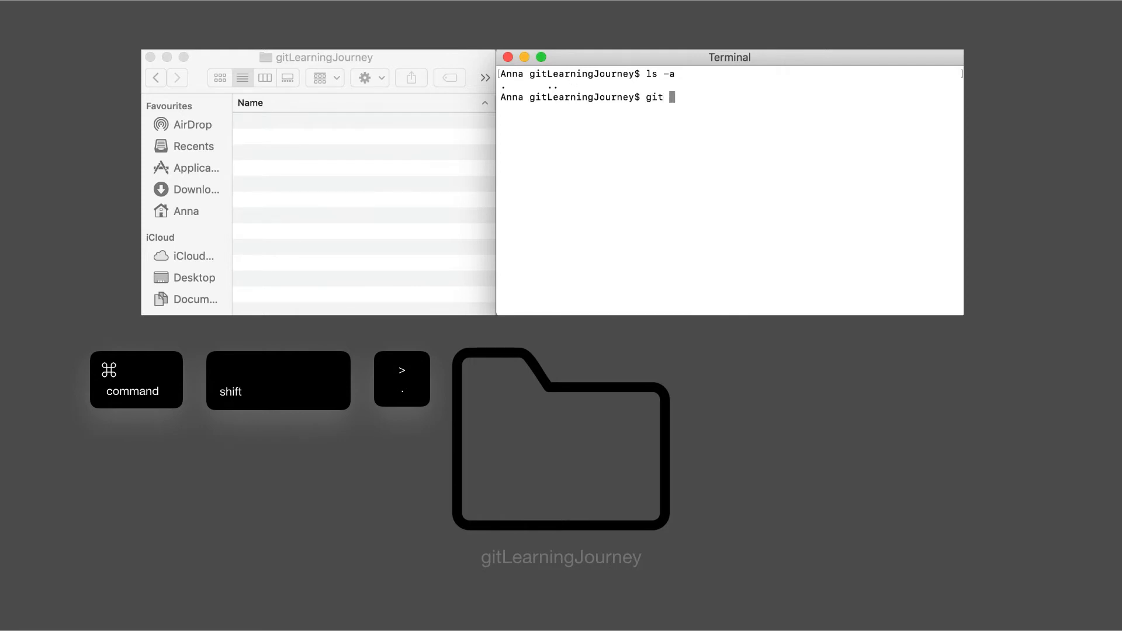
pyautogui.write('init')
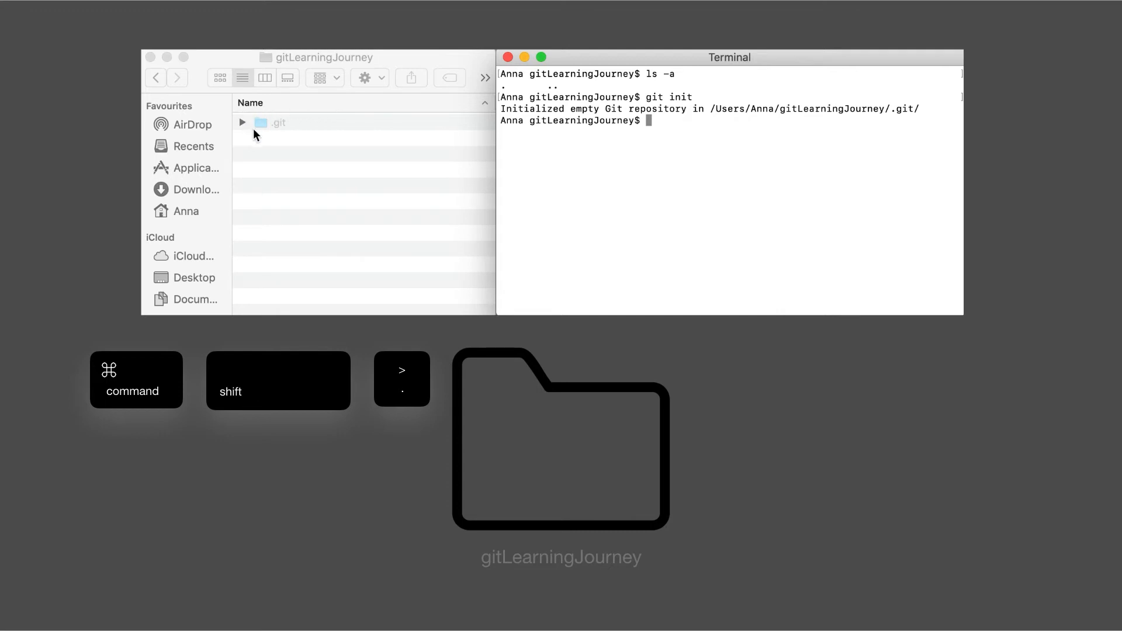
pyautogui.moveTo(299, 136)
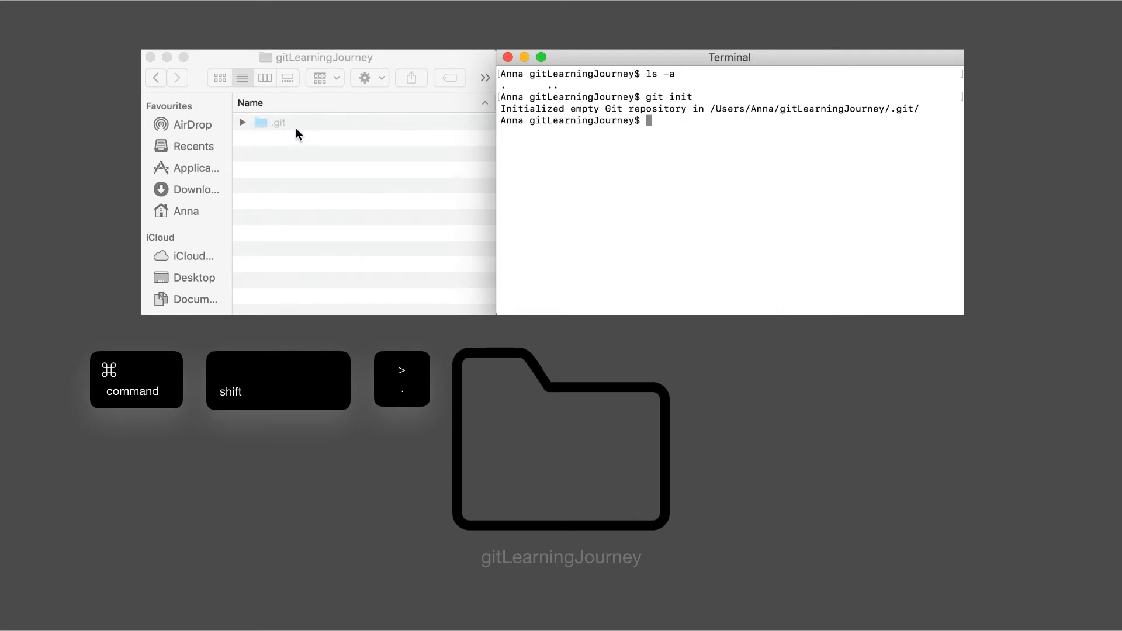
pyautogui.moveTo(669, 124)
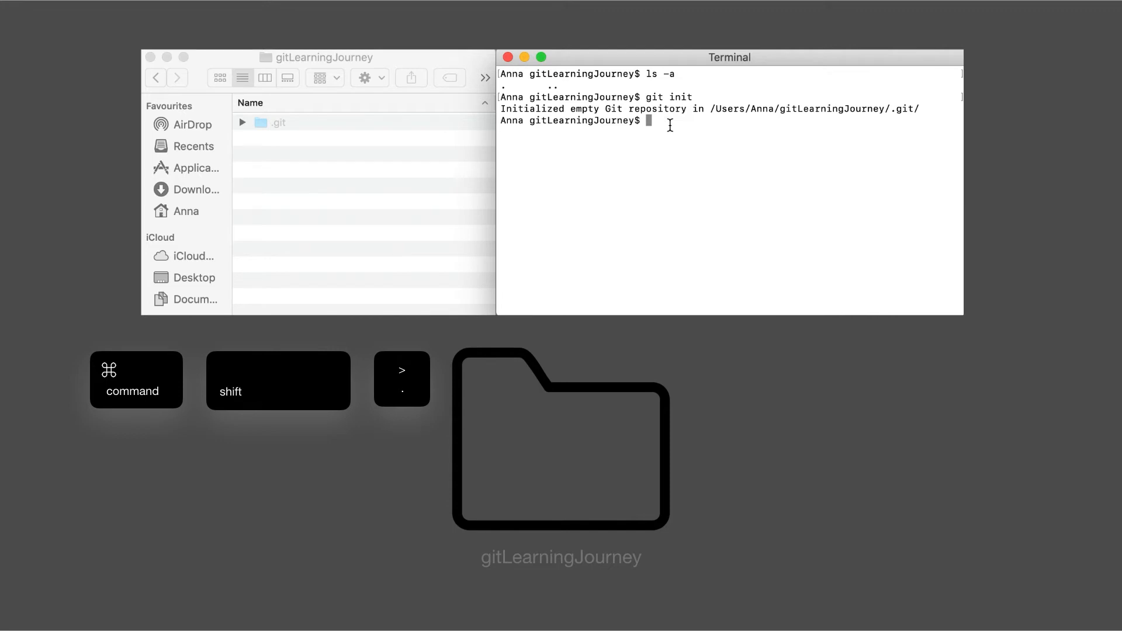
pyautogui.write('ls -a')
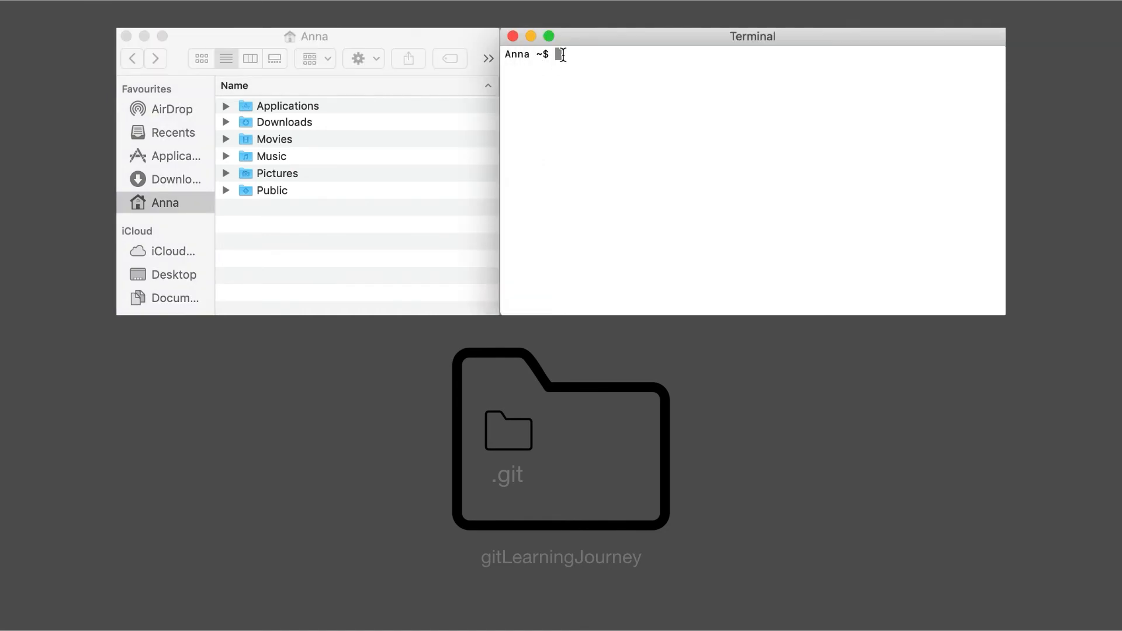
# - Run git init gitLearningJourney from the home directory
pyautogui.write('git')
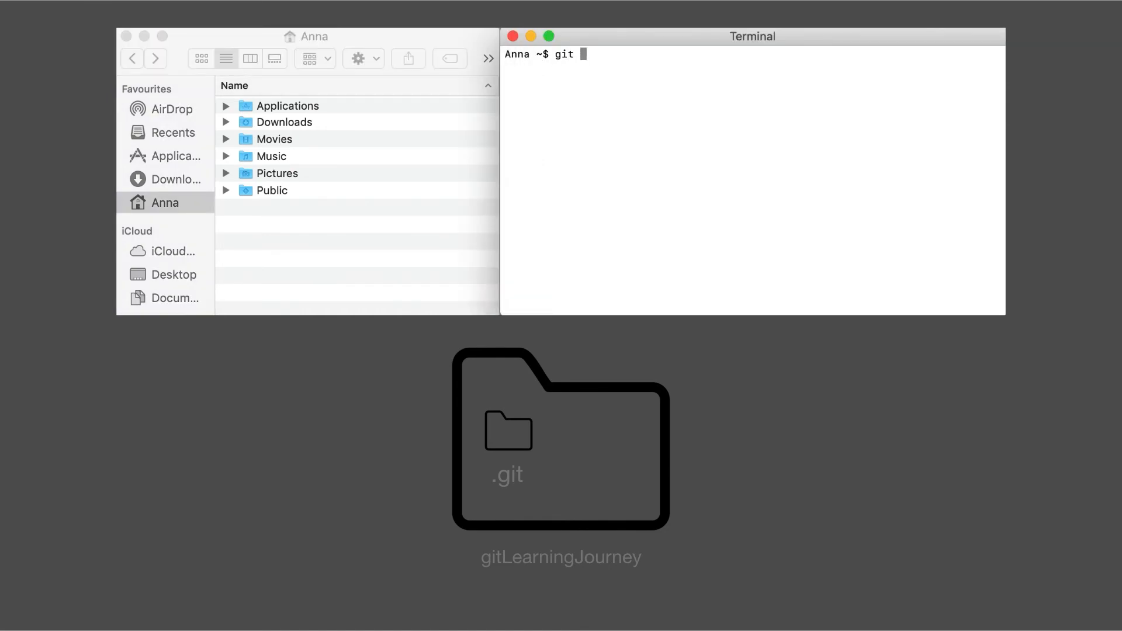
pyautogui.write('init gitLearning')
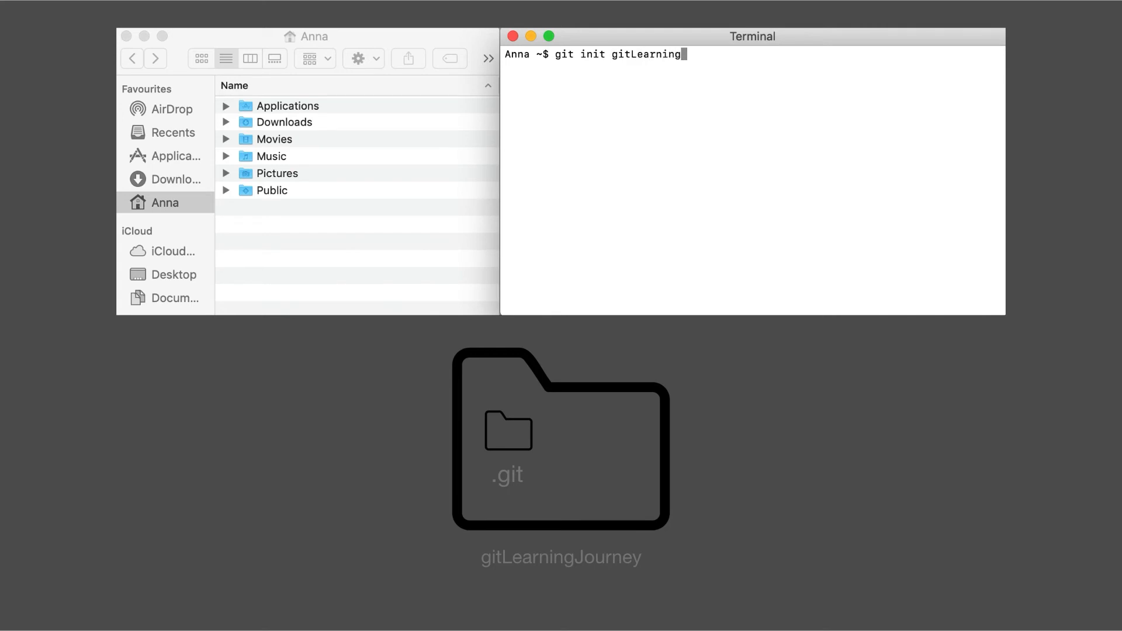
pyautogui.write('Journey')
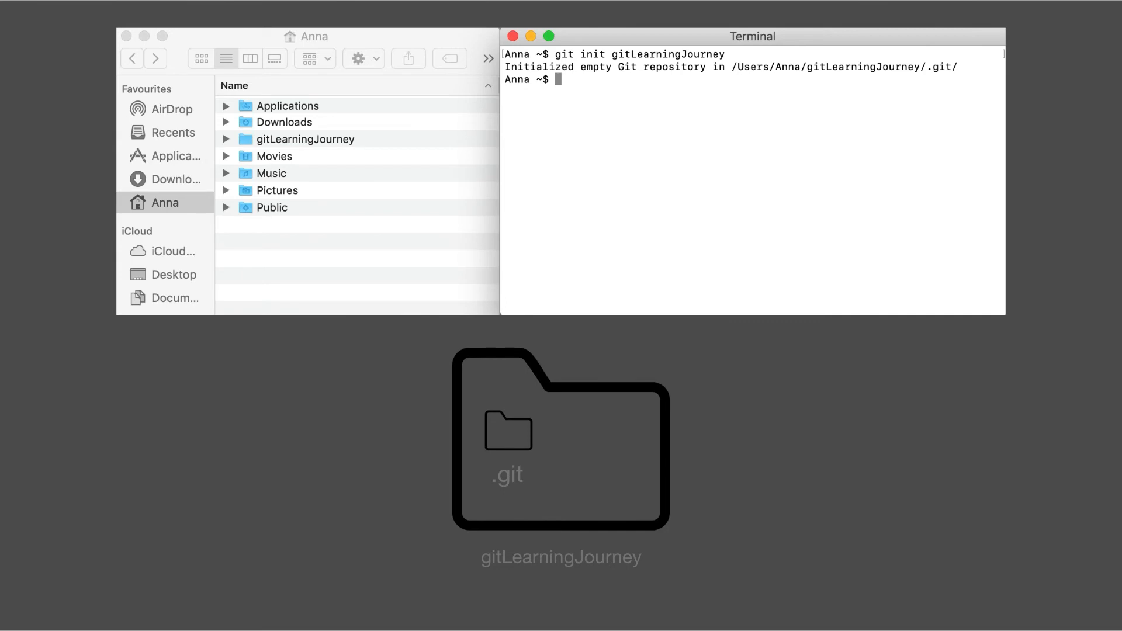
pyautogui.moveTo(401, 185)
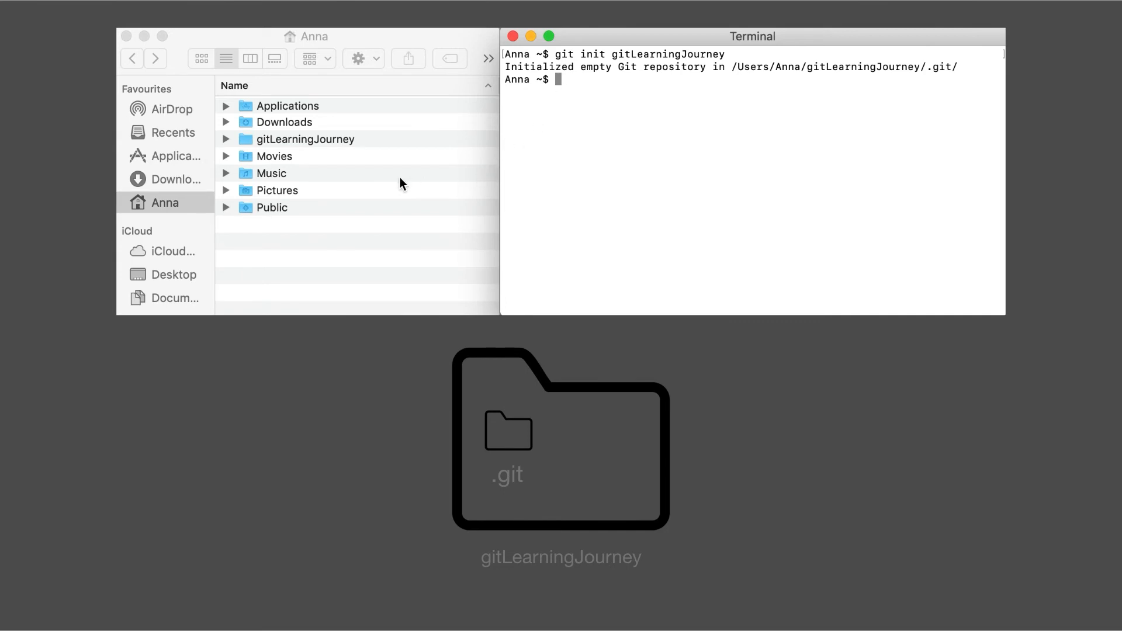
# - Open gitLearningJourney in Finder and show hidden items to reveal .git
pyautogui.click(303, 139)
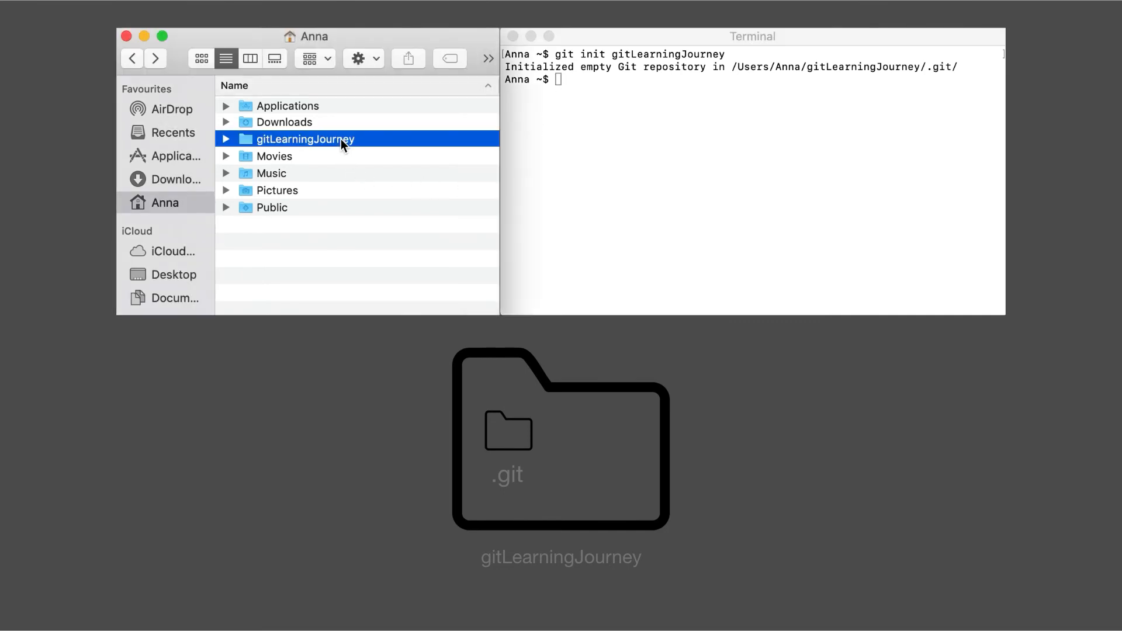
pyautogui.doubleClick(304, 140)
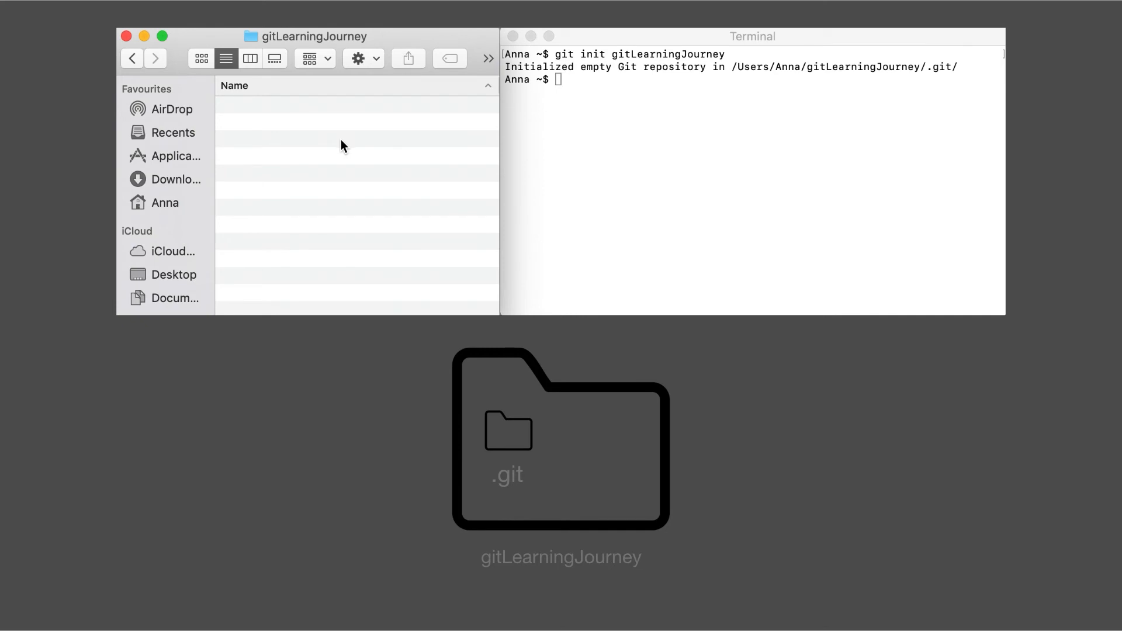
pyautogui.press('cmd')
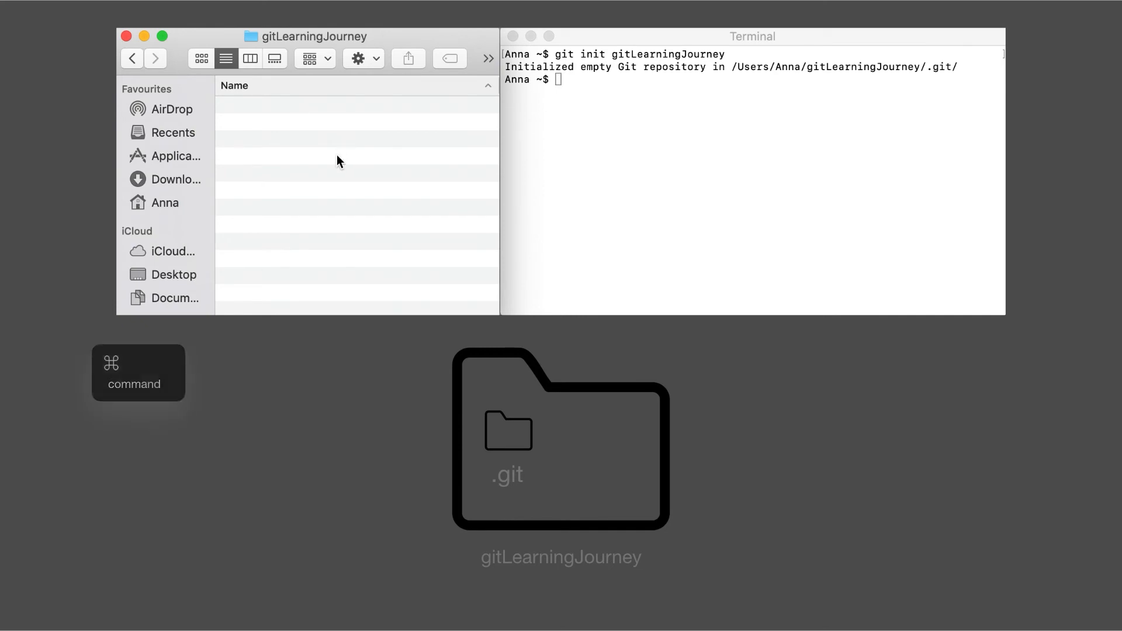
pyautogui.press('cmd+shift+.')
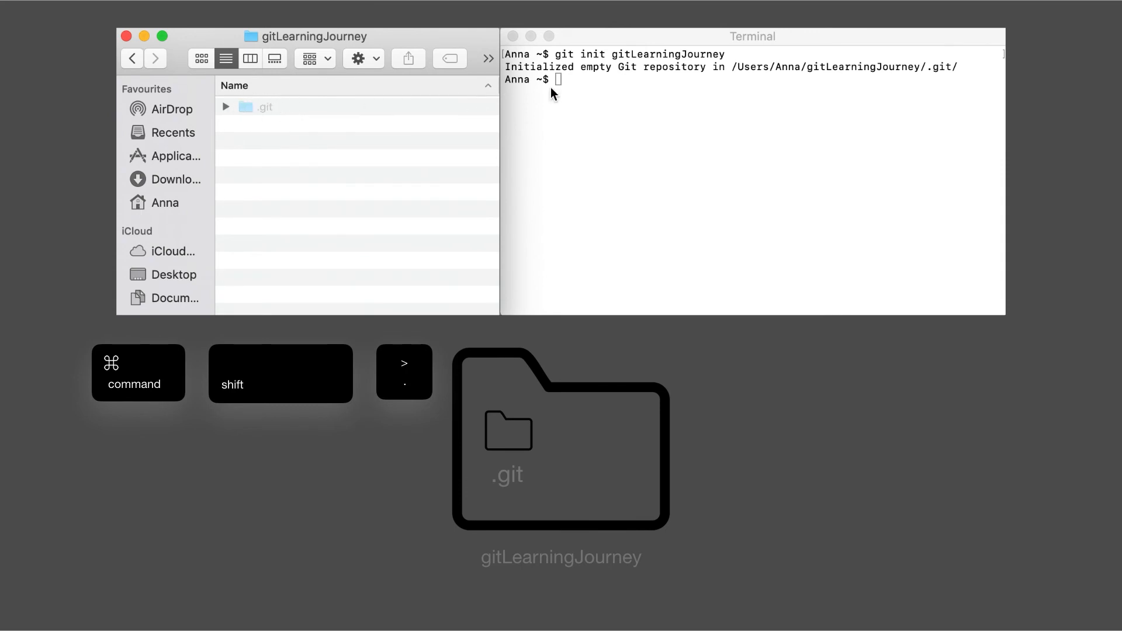
# - Change into gitLearningJourney with cd and run ls -a
pyautogui.write('cd')
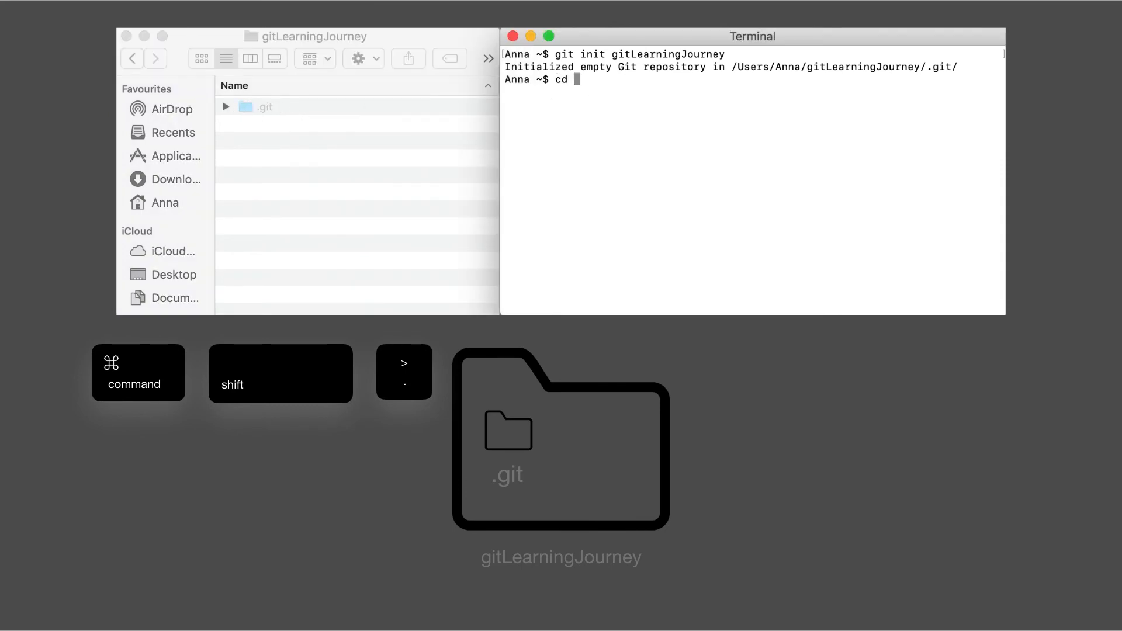
pyautogui.write('gitLearnin')
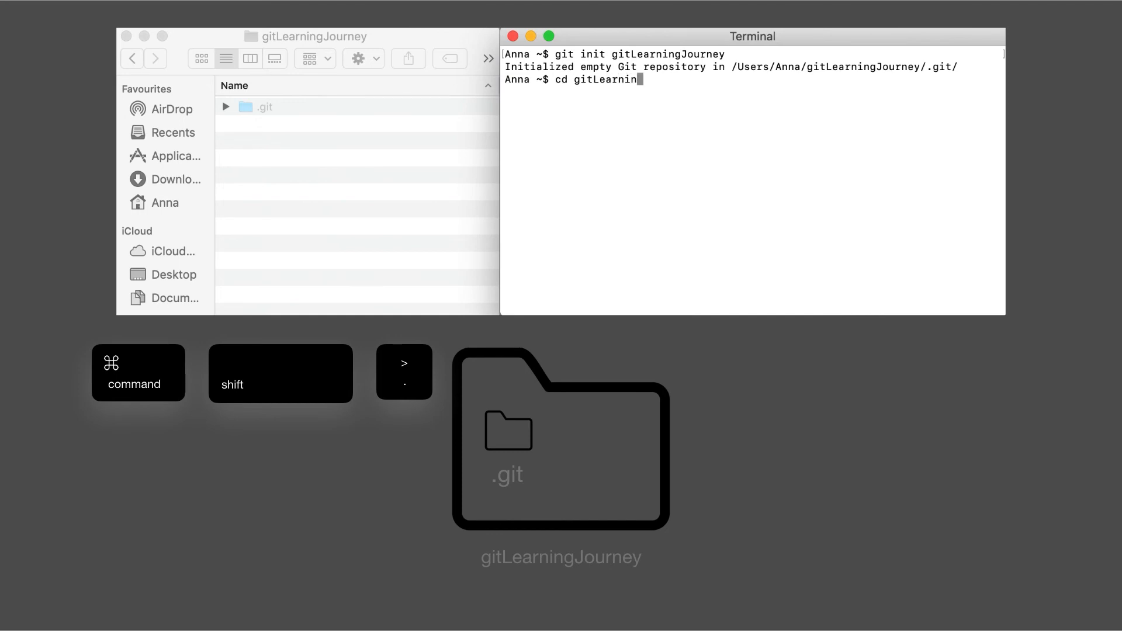
pyautogui.write('gJourney')
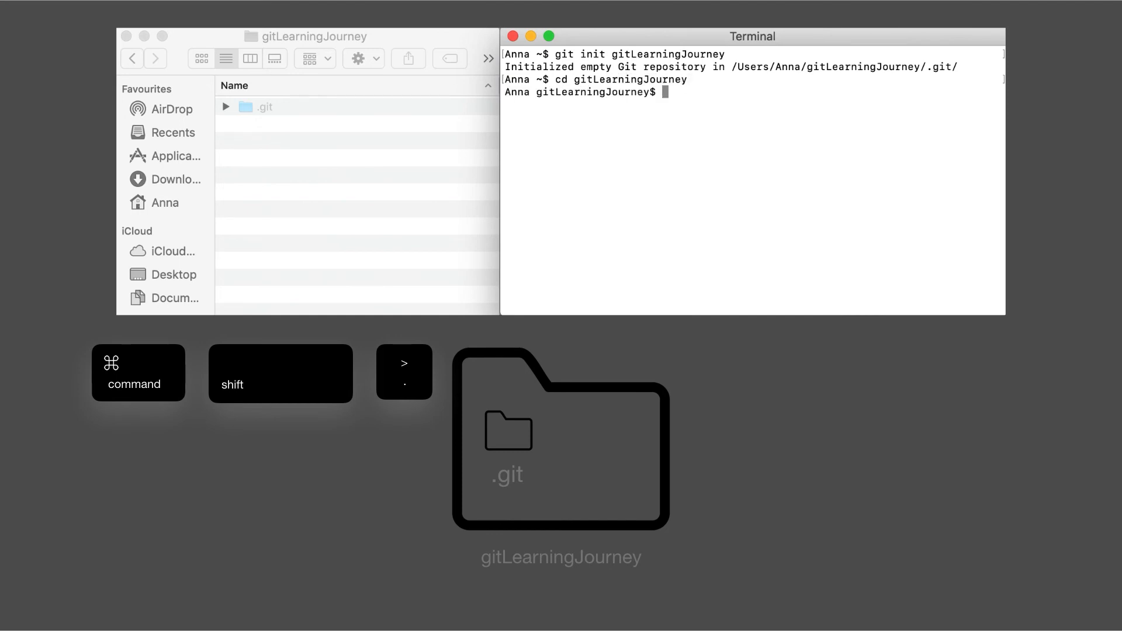
pyautogui.write('ls -a')
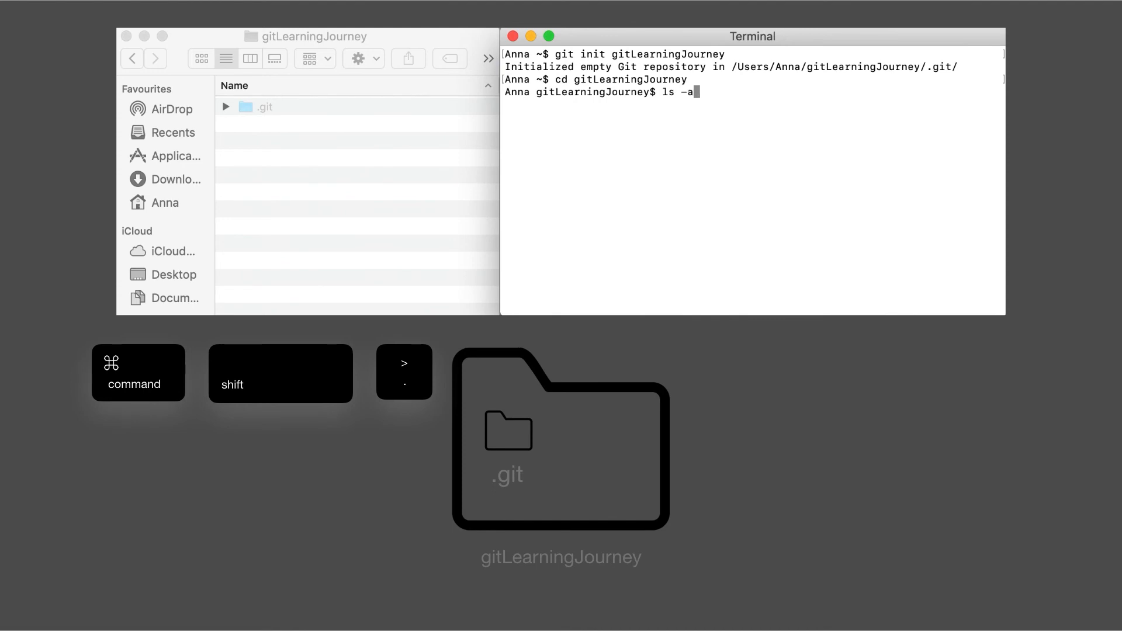
pyautogui.press('Return')
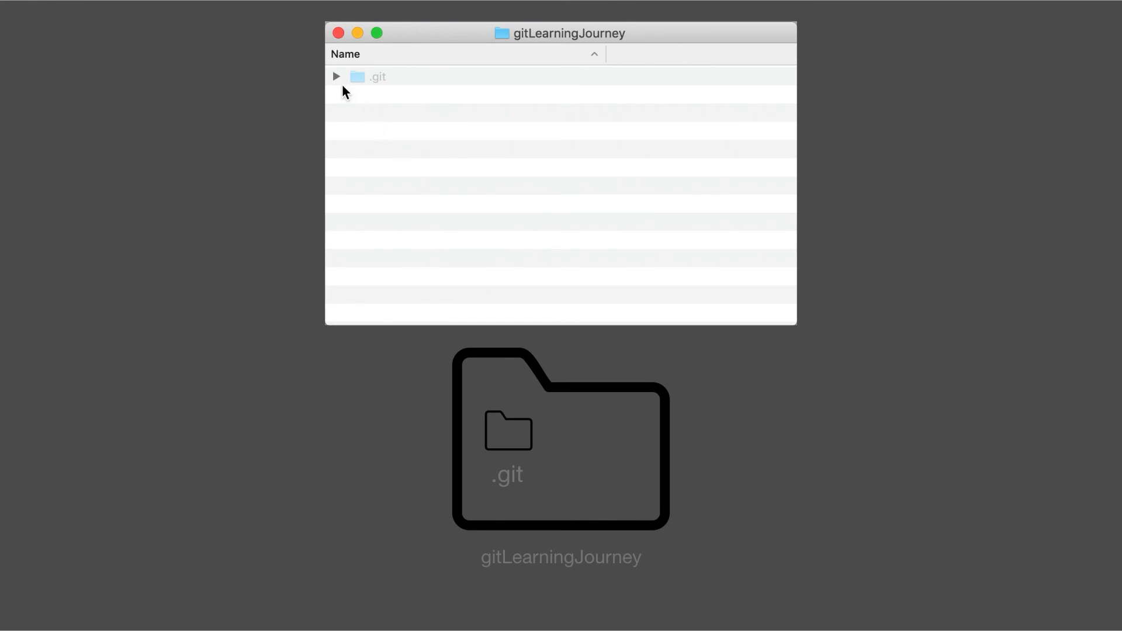
# - Expand .git in Finder list view to show branches, config, HEAD, hooks, objects and refs
pyautogui.click(336, 77)
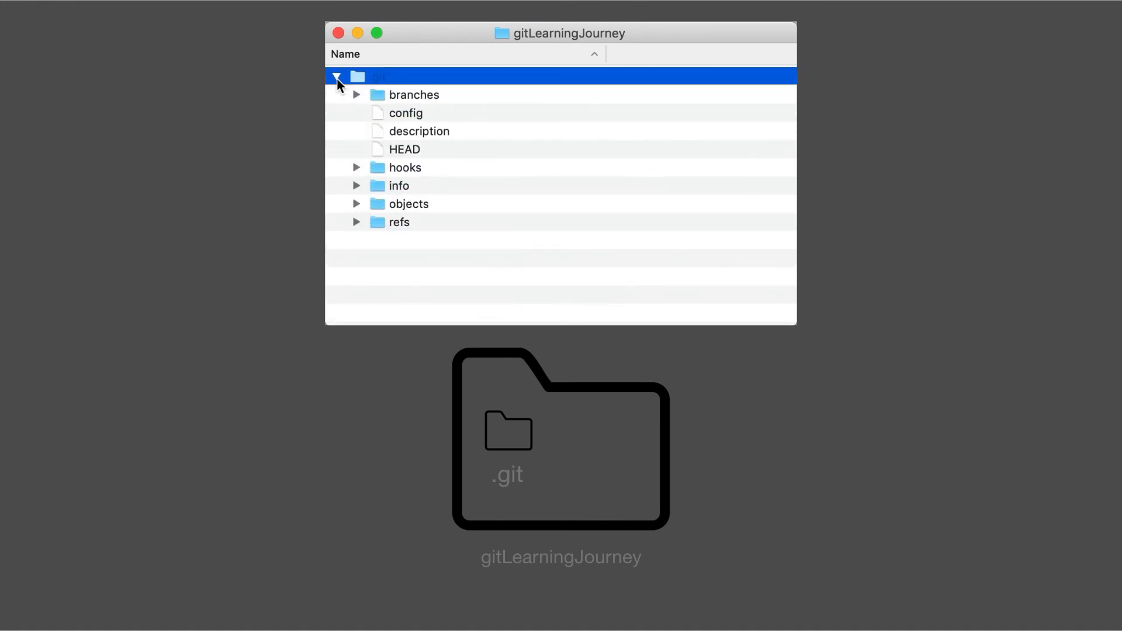